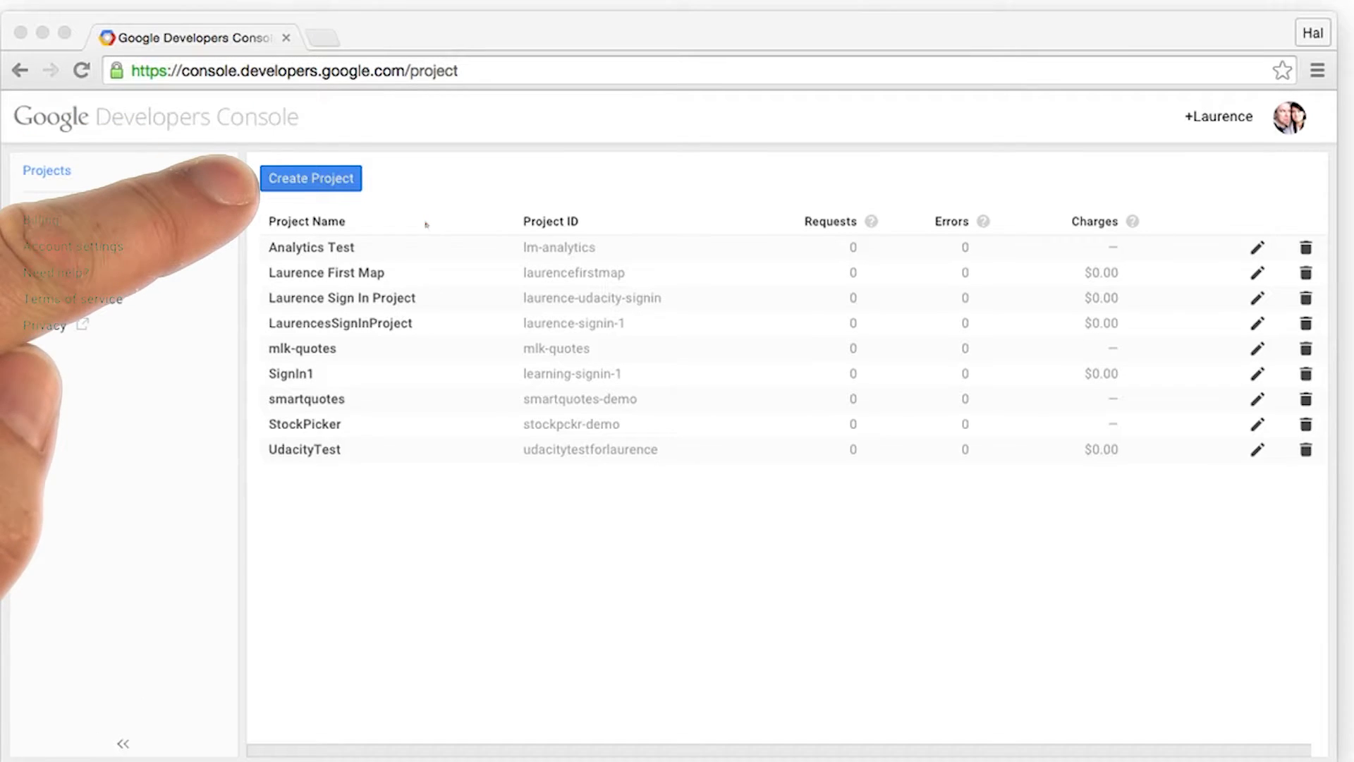
# - Create project 'My First Map' with ID udacity-firstmap-1 and a billing account
pyautogui.click(311, 177)
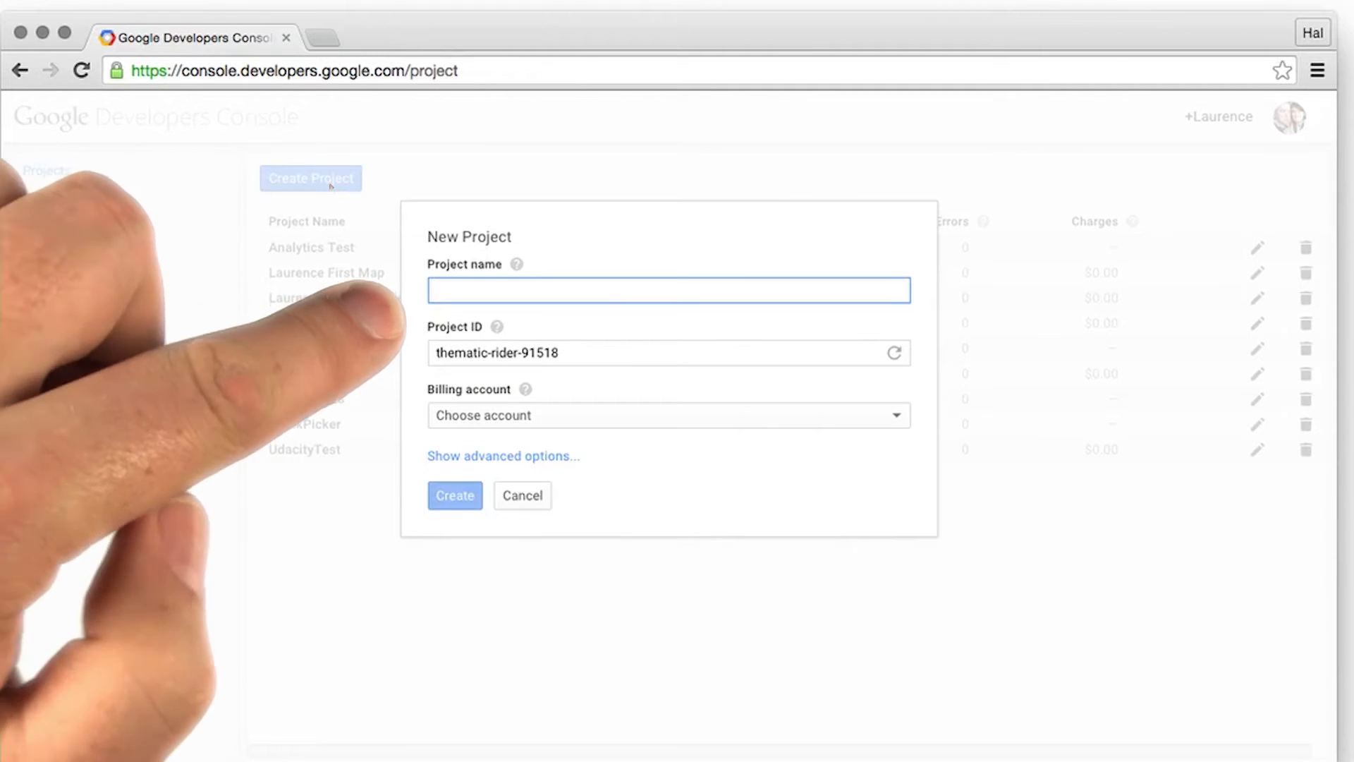
pyautogui.write('My First Map')
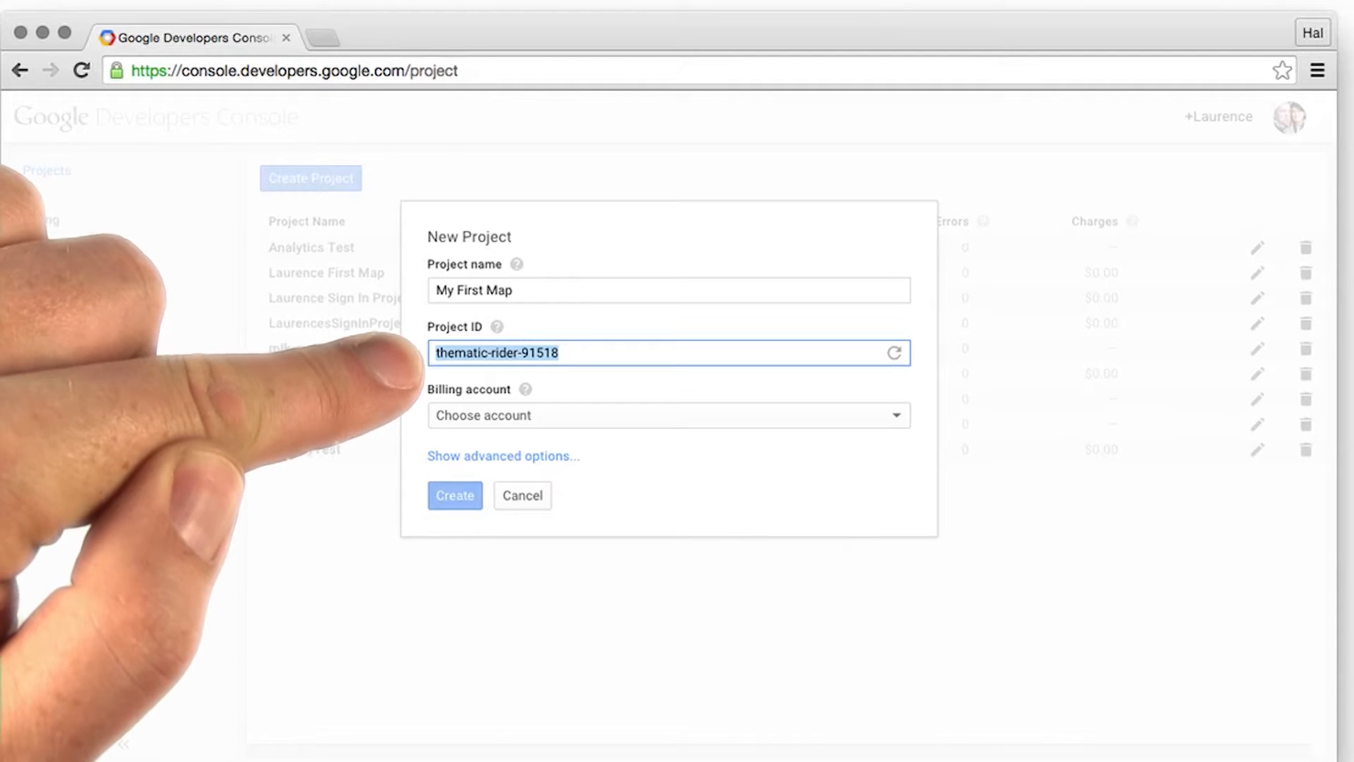
pyautogui.write('udacity-firstmap-1')
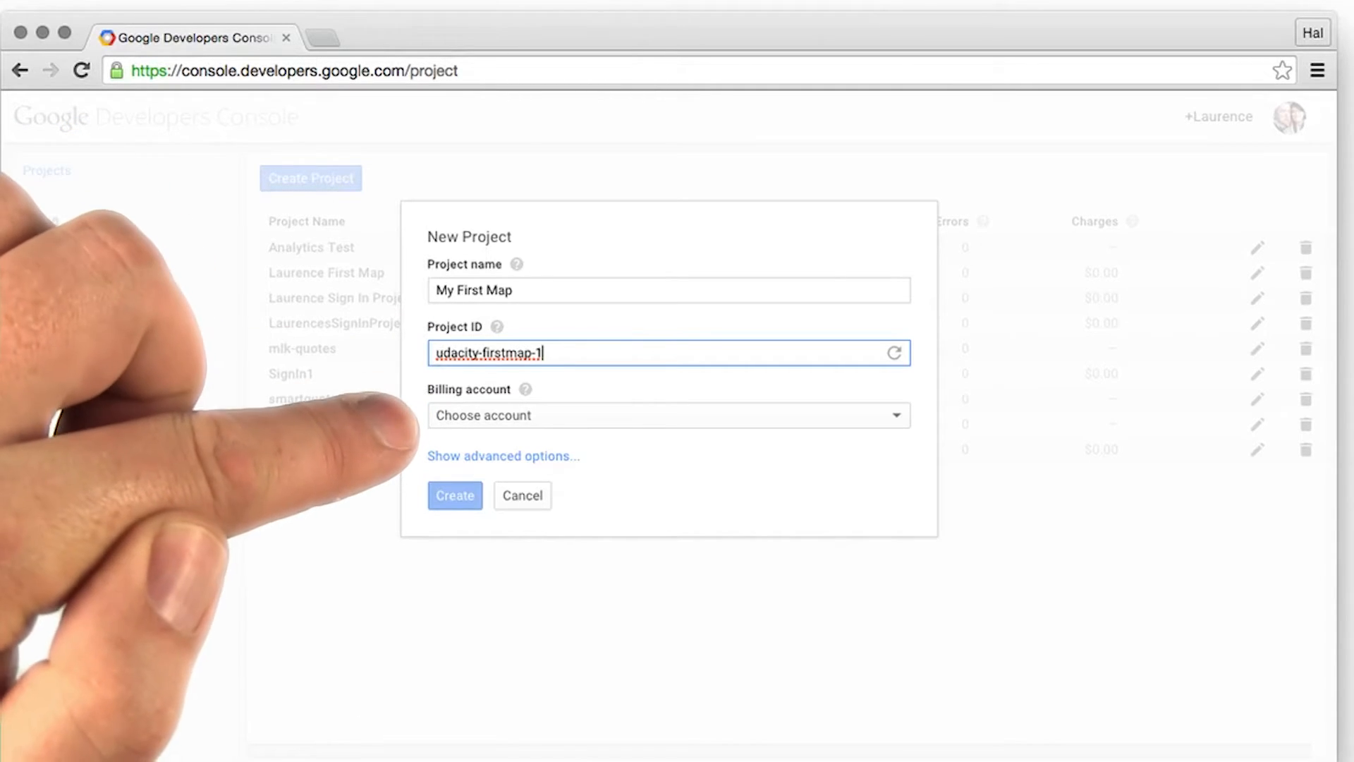
pyautogui.click(668, 416)
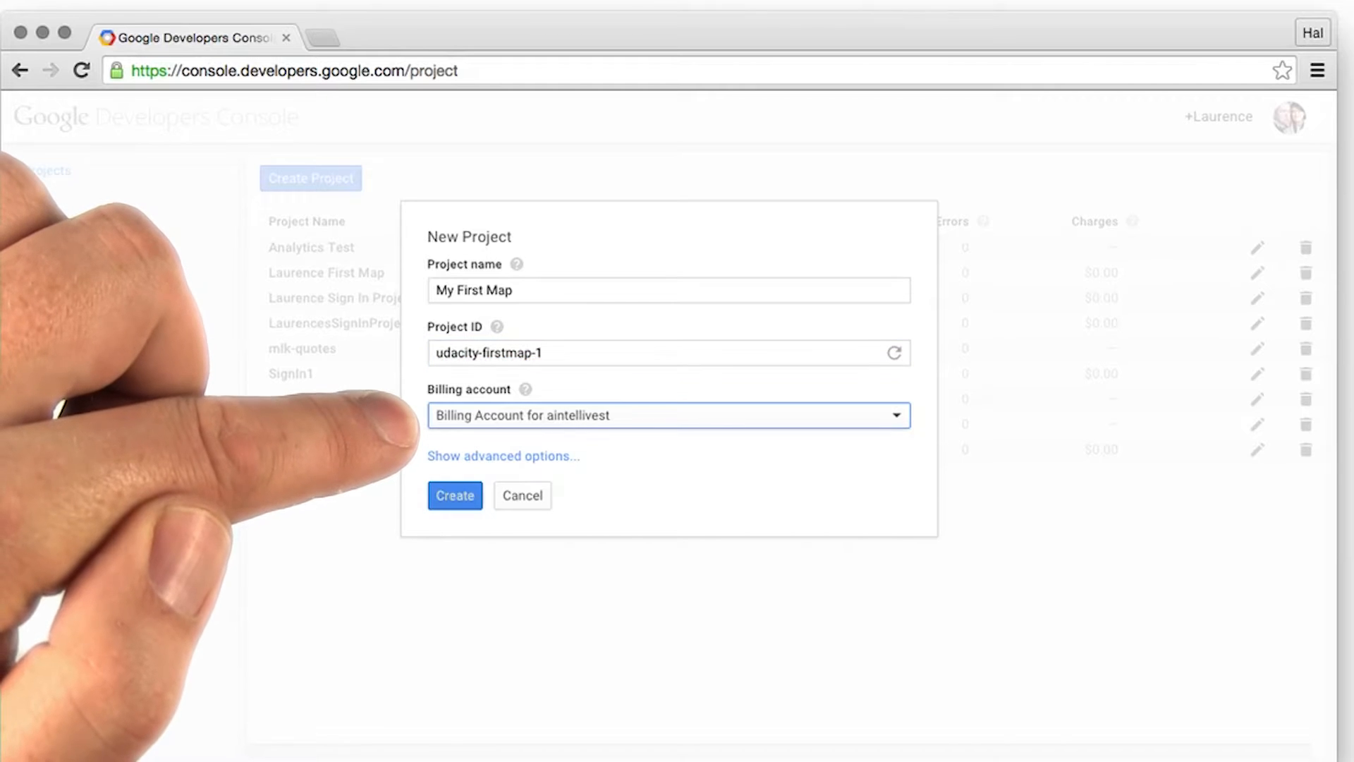
pyautogui.click(668, 416)
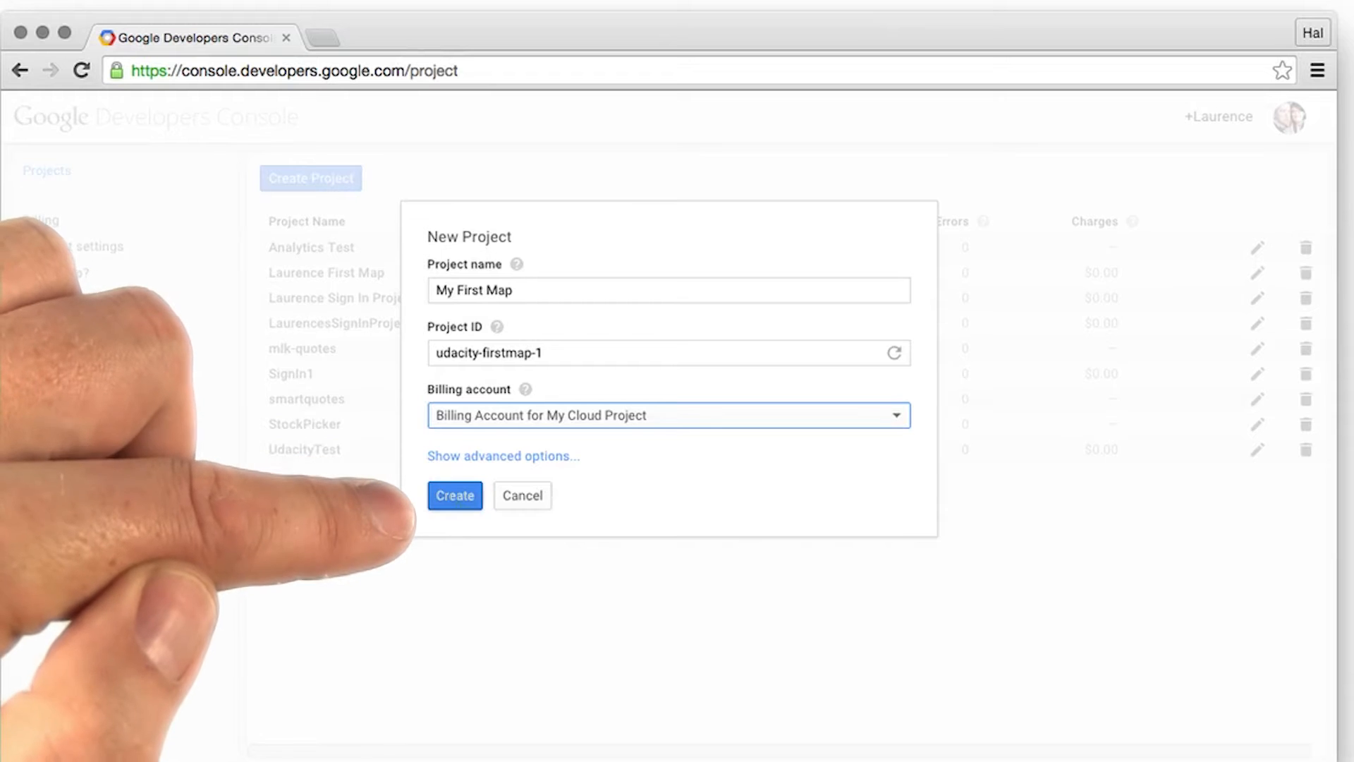
pyautogui.click(454, 495)
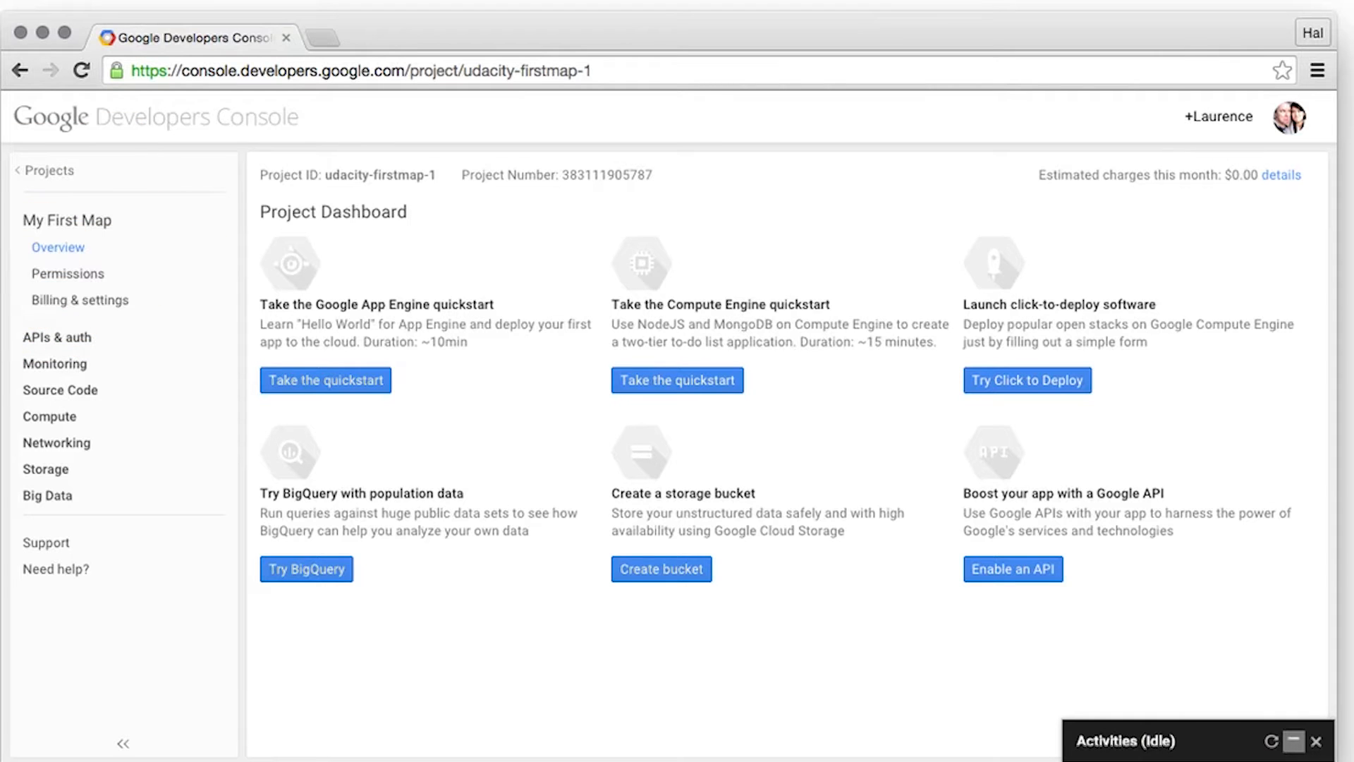
# - Enable the Google Maps Android API from the project's API library
pyautogui.click(58, 337)
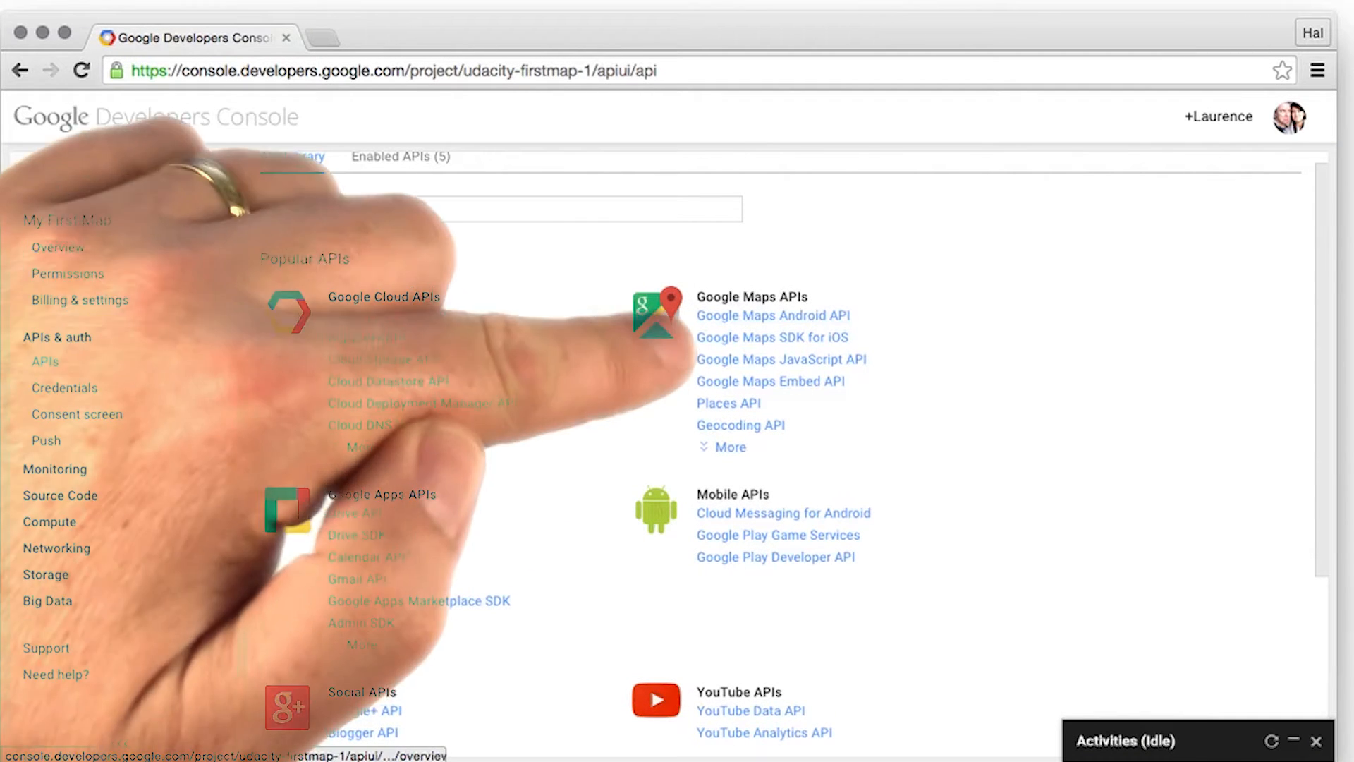
pyautogui.click(773, 315)
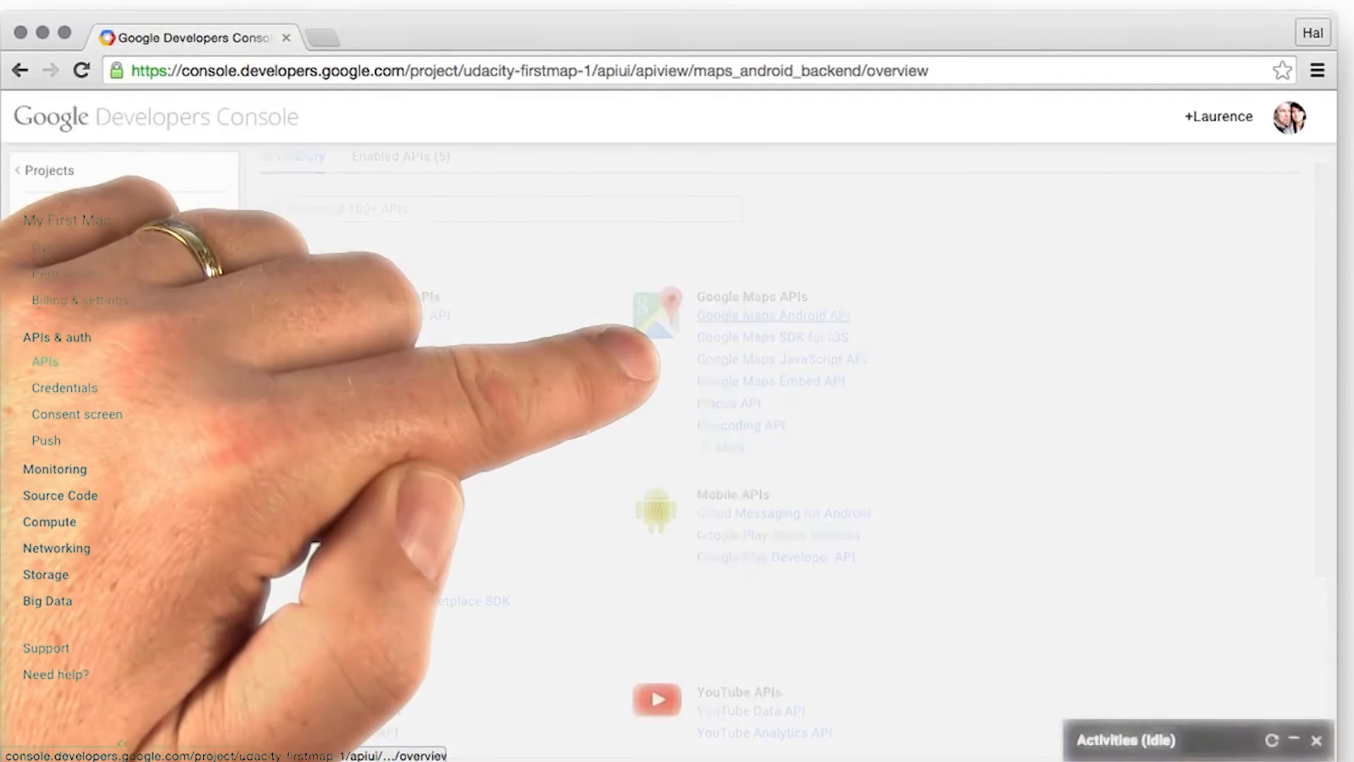
pyautogui.click(772, 315)
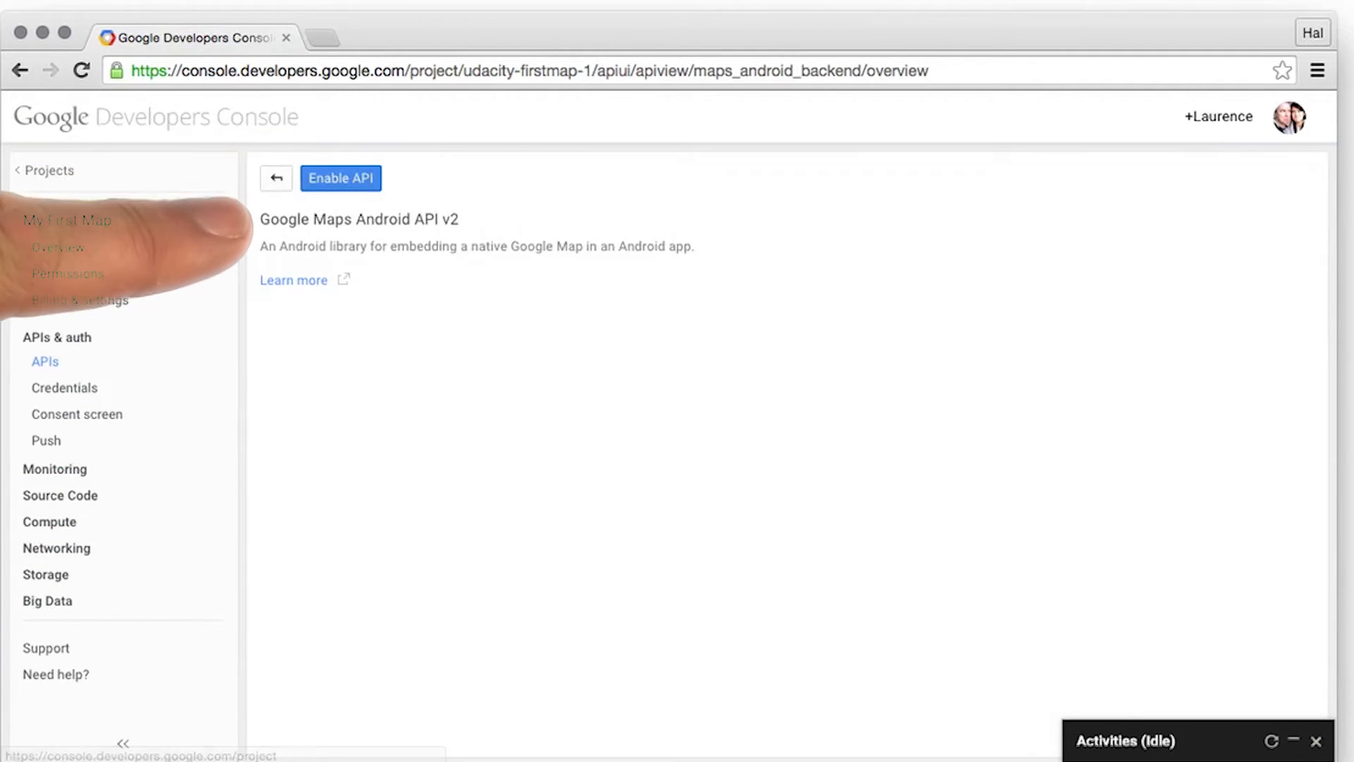
pyautogui.click(340, 178)
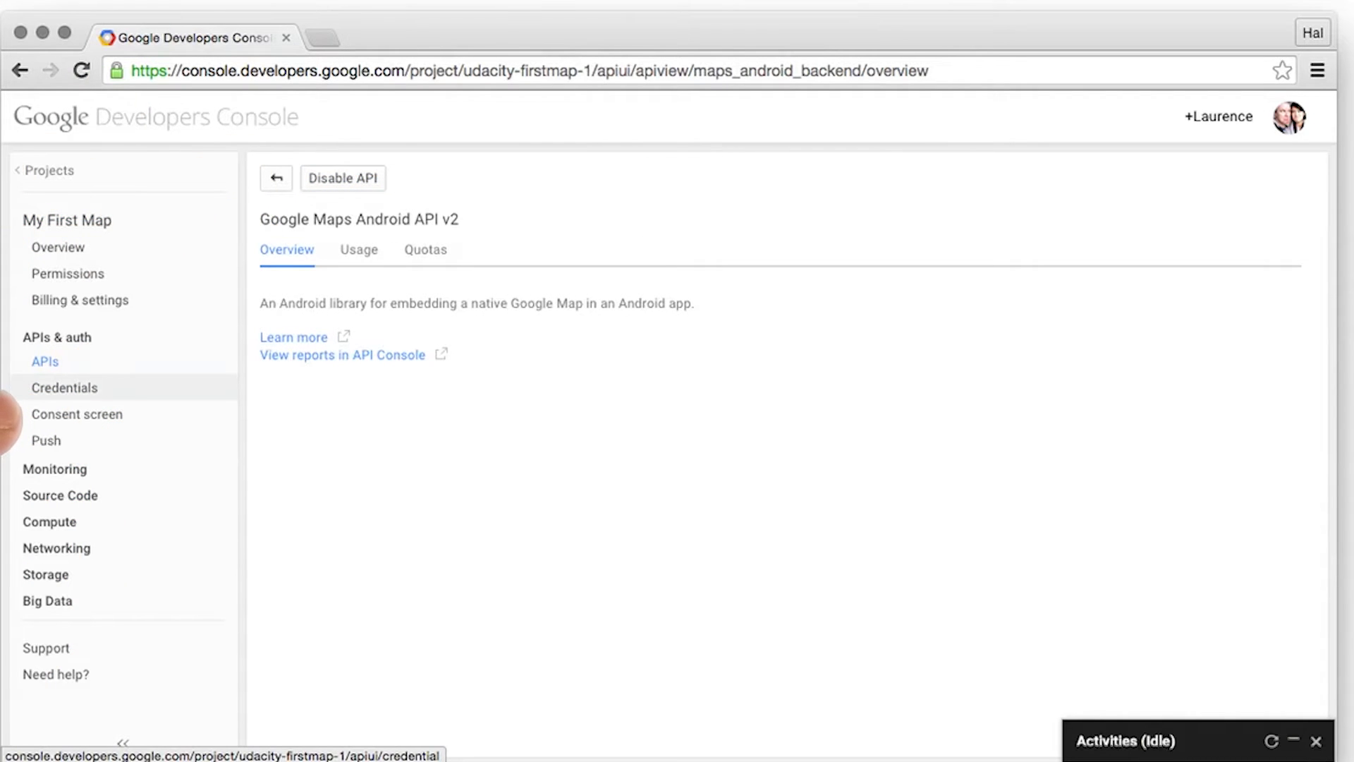
# - On the Credentials page, start a new public API access key
pyautogui.click(64, 387)
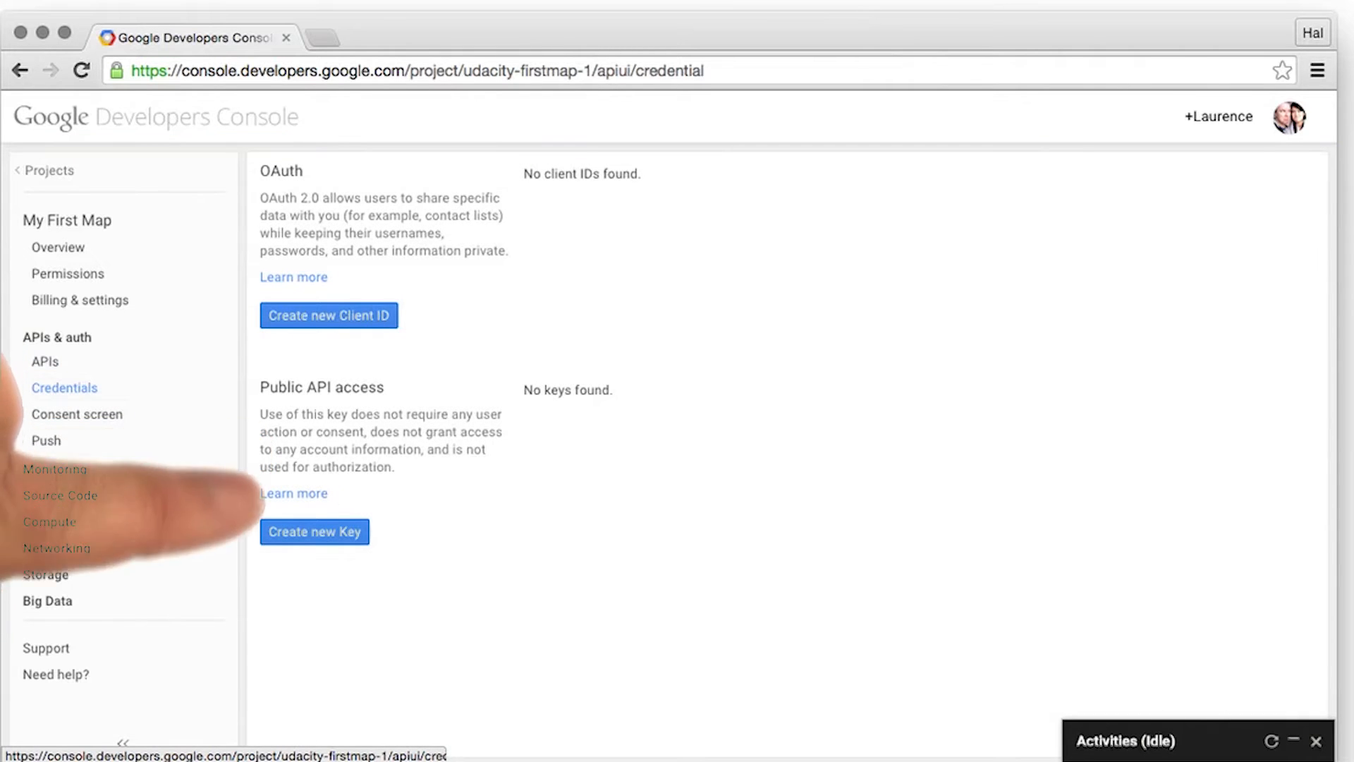
pyautogui.click(314, 531)
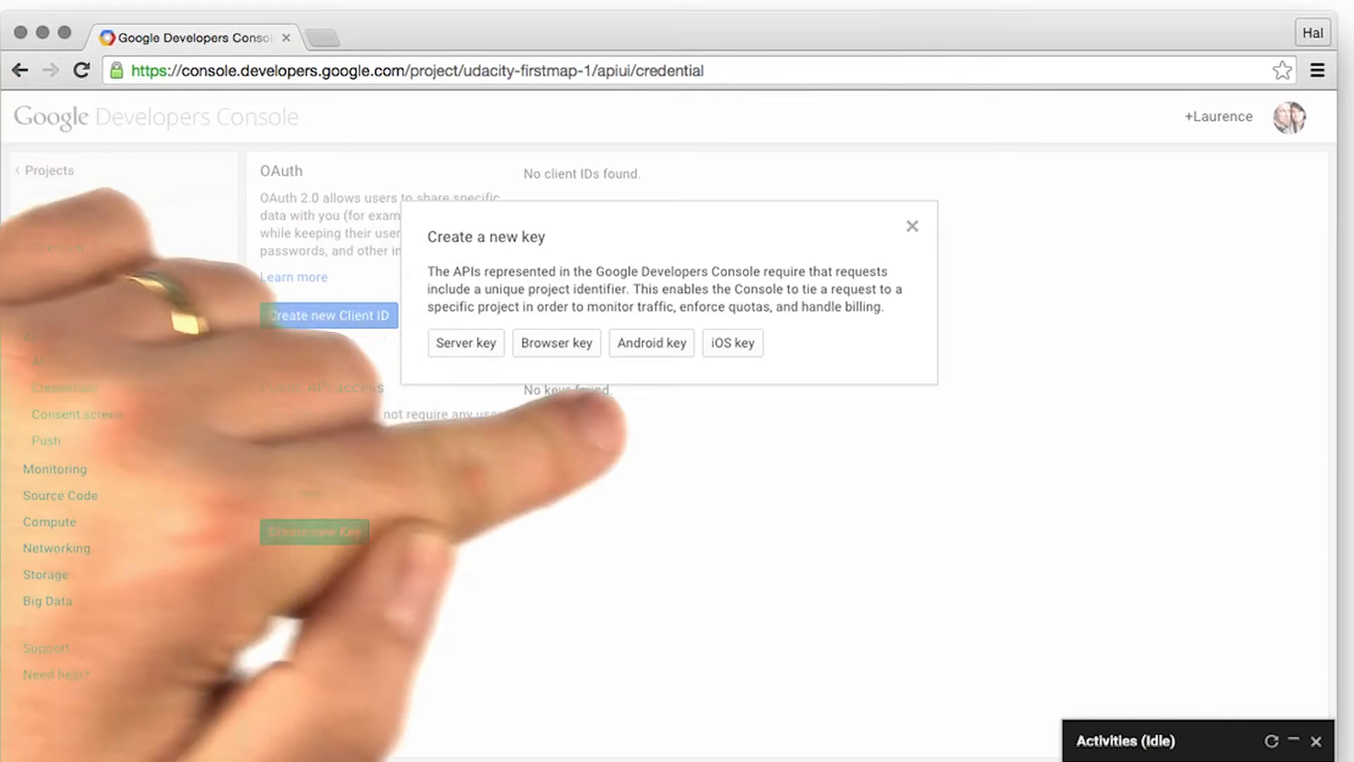
# - Choose Android key and enter the SHA1 fingerprint with ';com.google.devplat.lmoroney.firstmap'
pyautogui.click(651, 343)
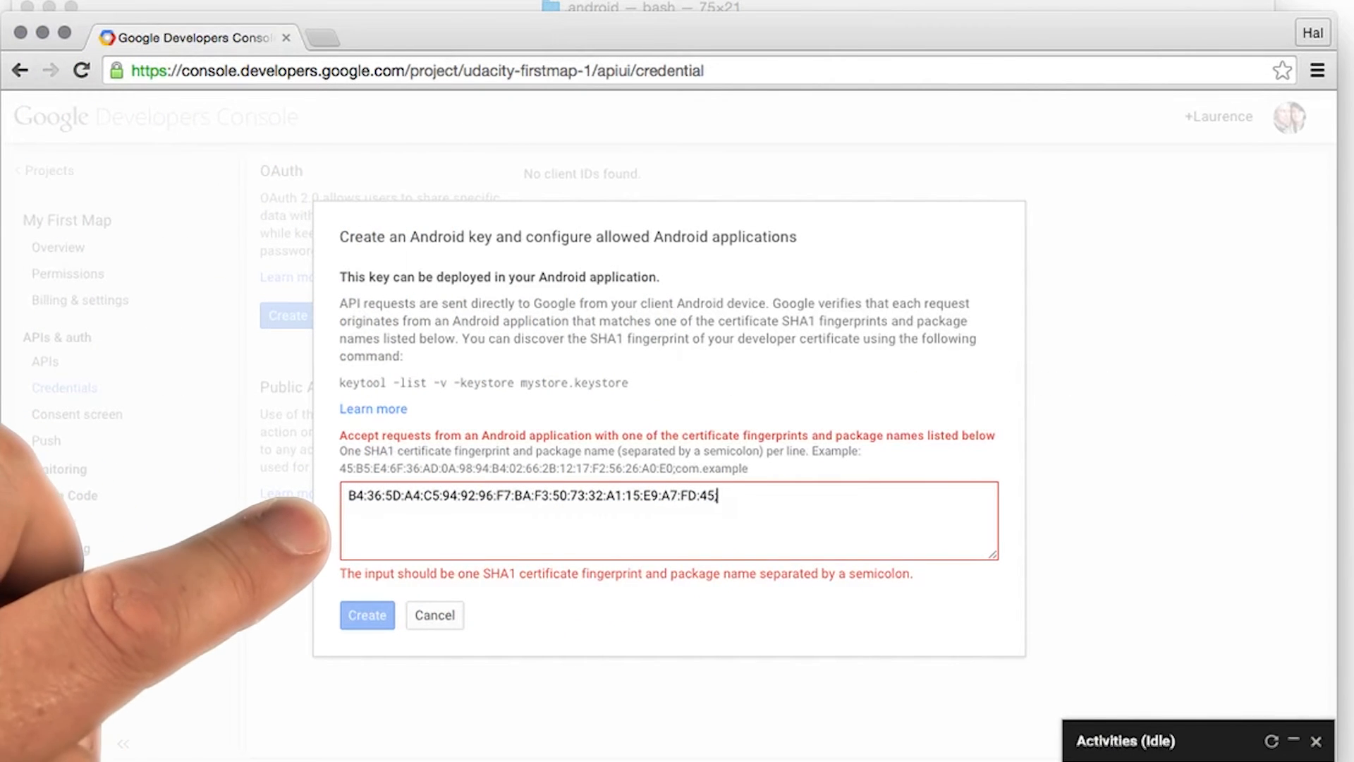
pyautogui.write(';')
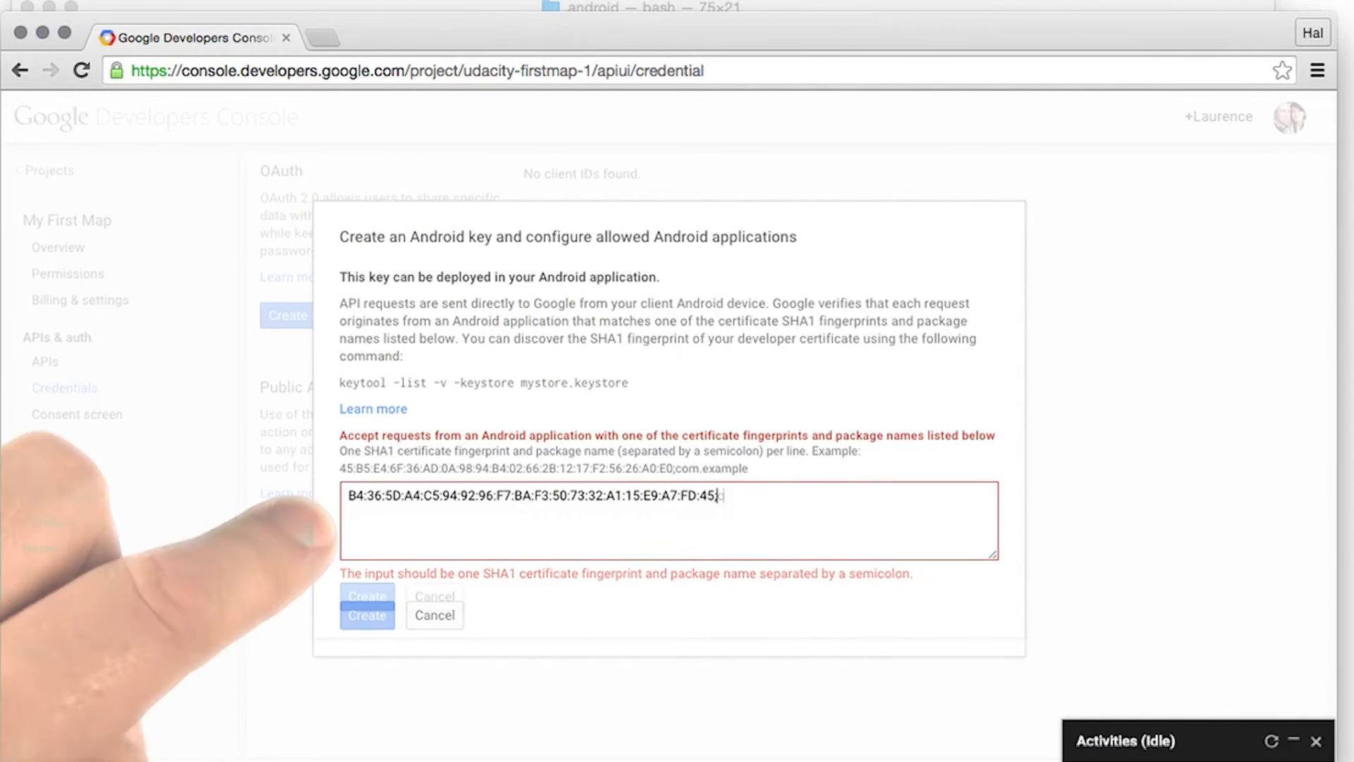
pyautogui.write(';com.go')
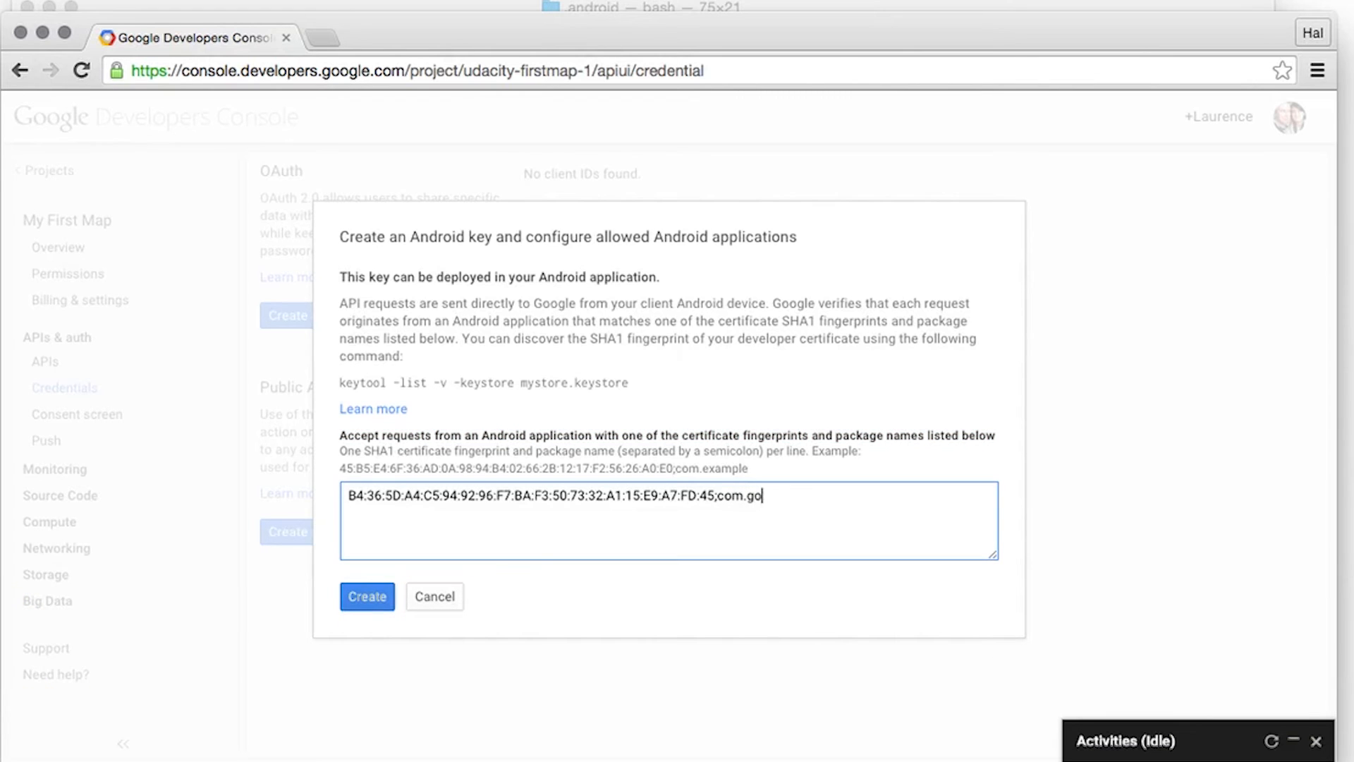
pyautogui.write('ogle.devpla')
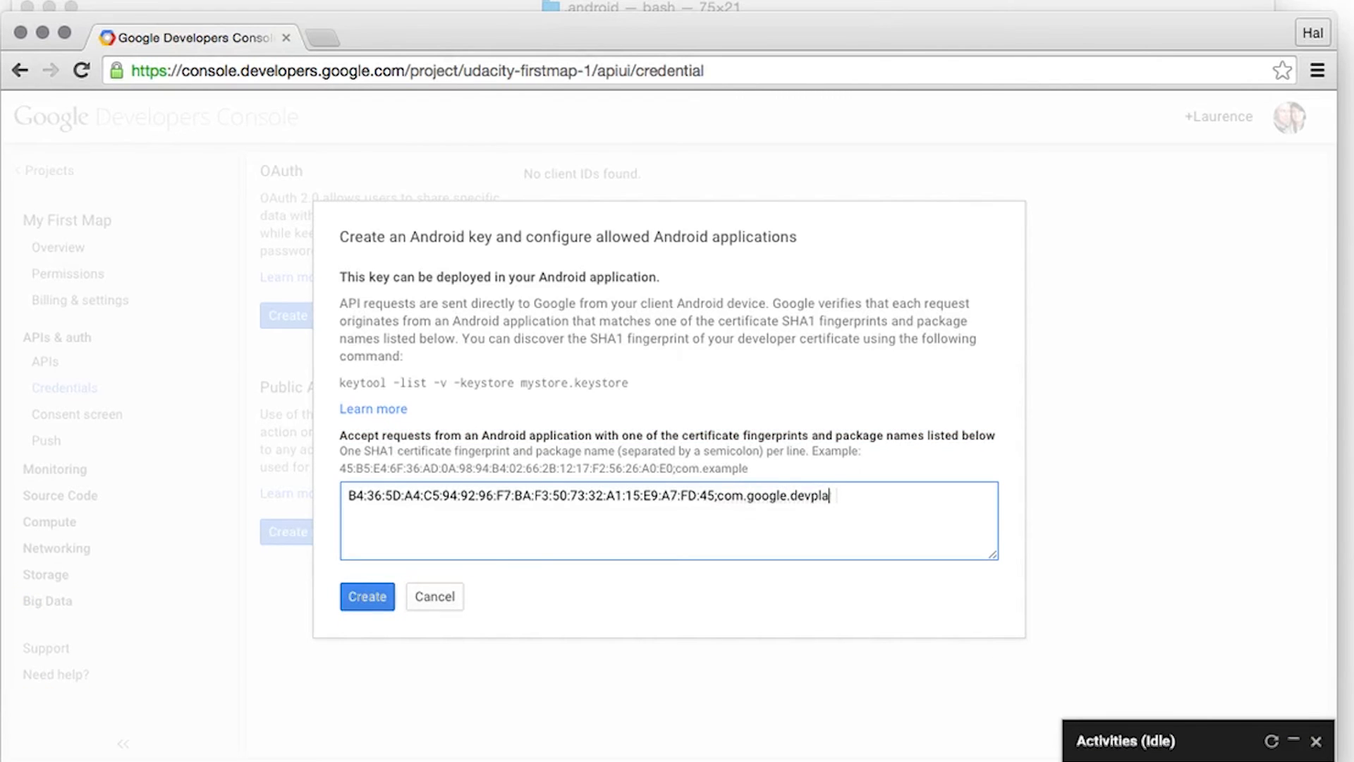
pyautogui.write('.lmoroney')
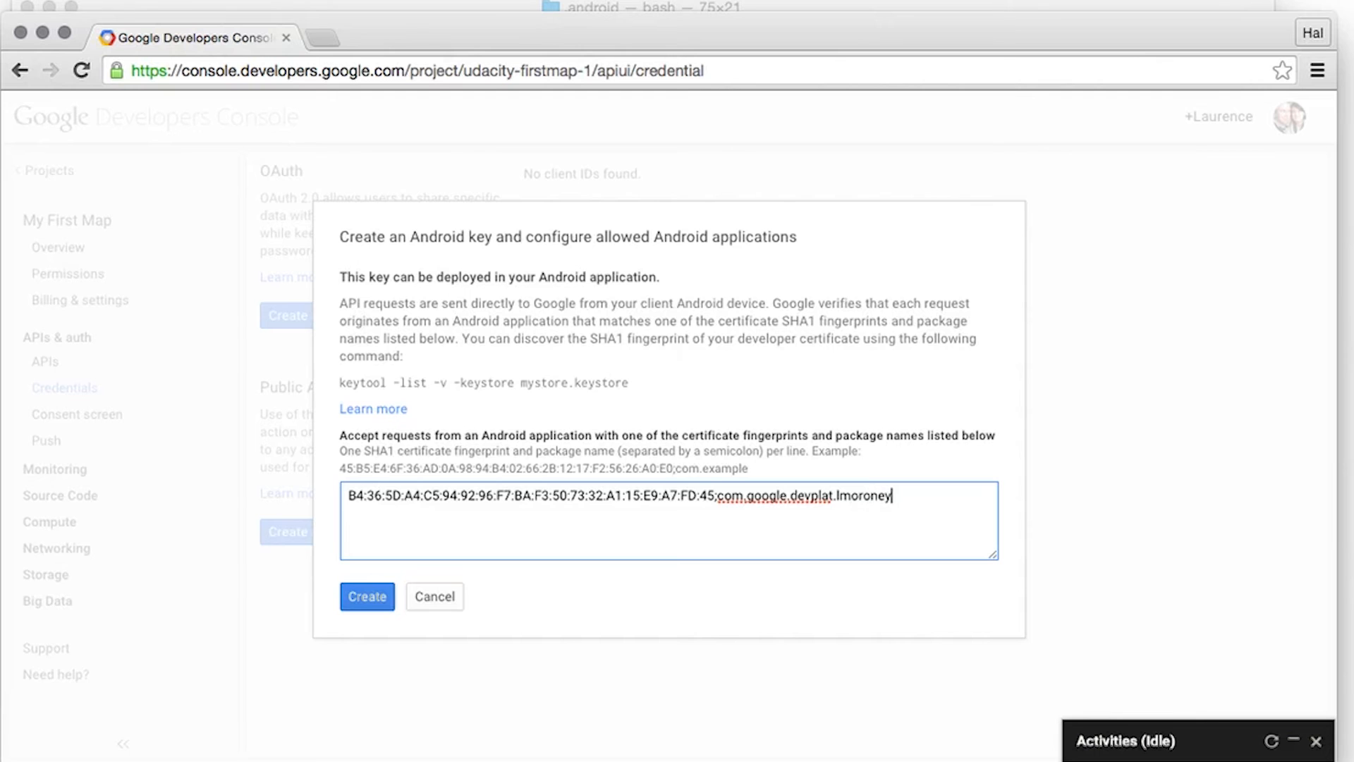
pyautogui.write('.firstmap')
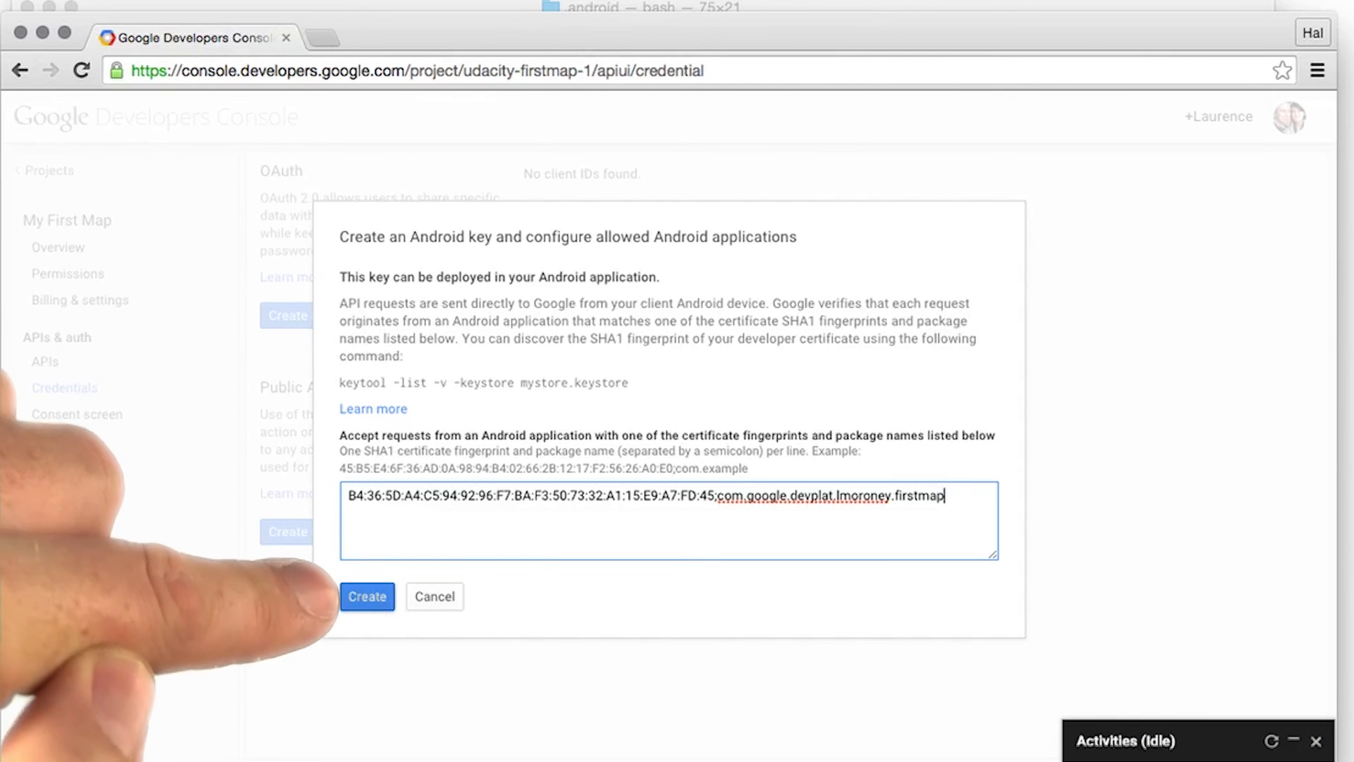
# - Create the Android key and select its key value for copying
pyautogui.click(366, 595)
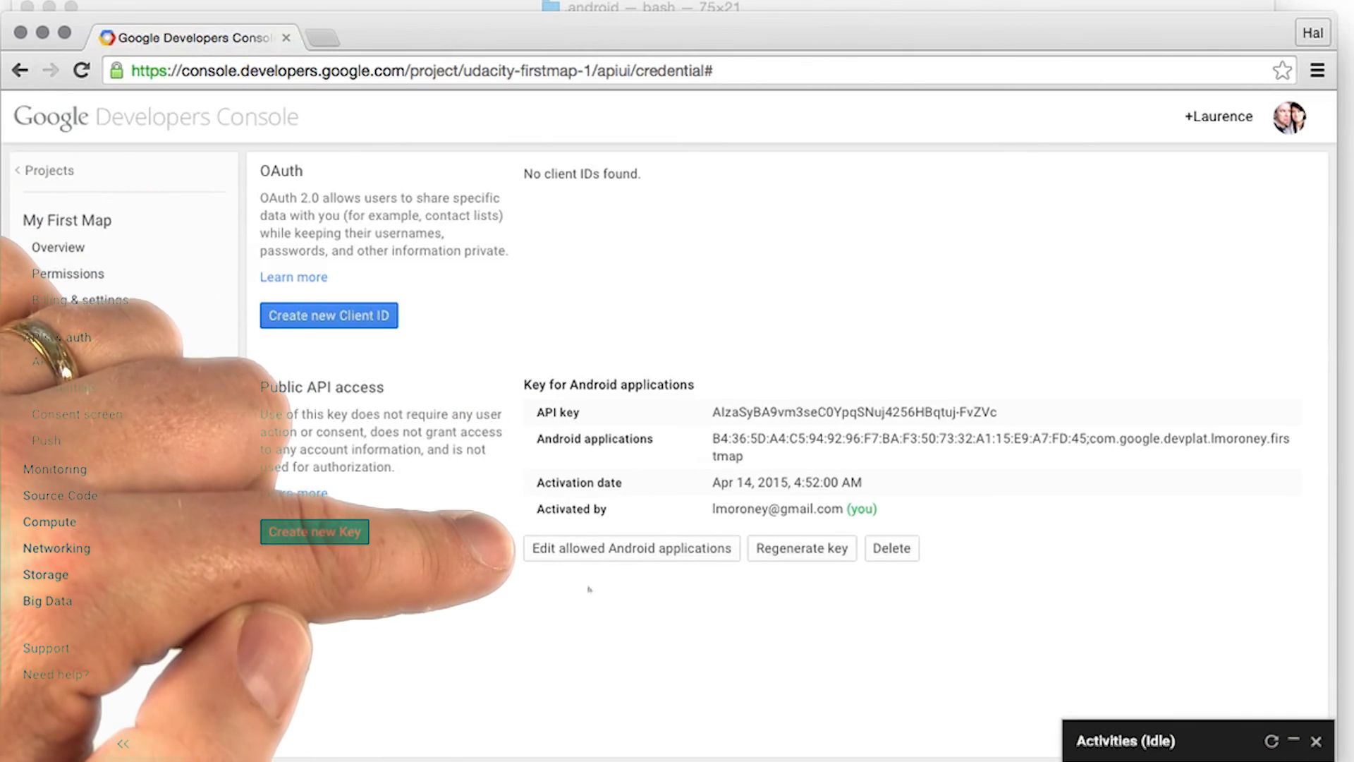
pyautogui.click(631, 547)
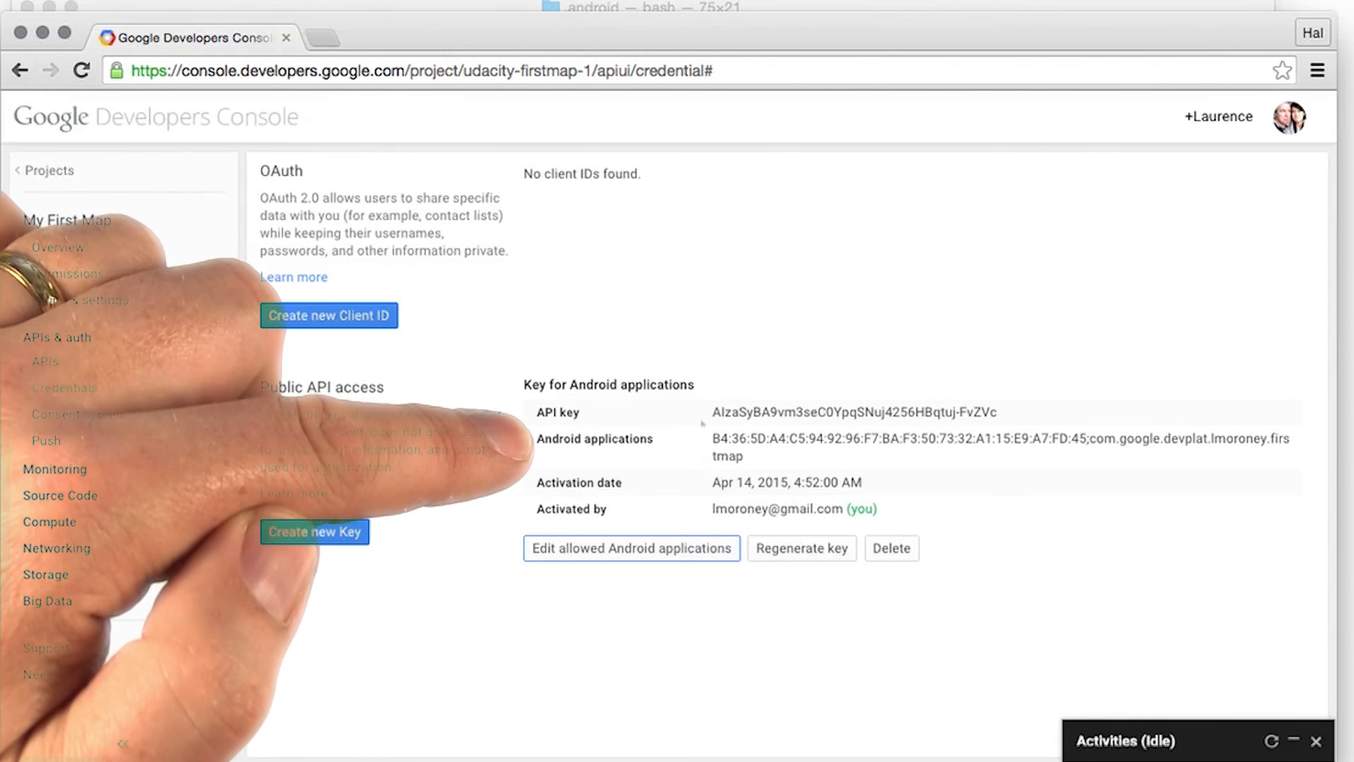
pyautogui.doubleClick(853, 412)
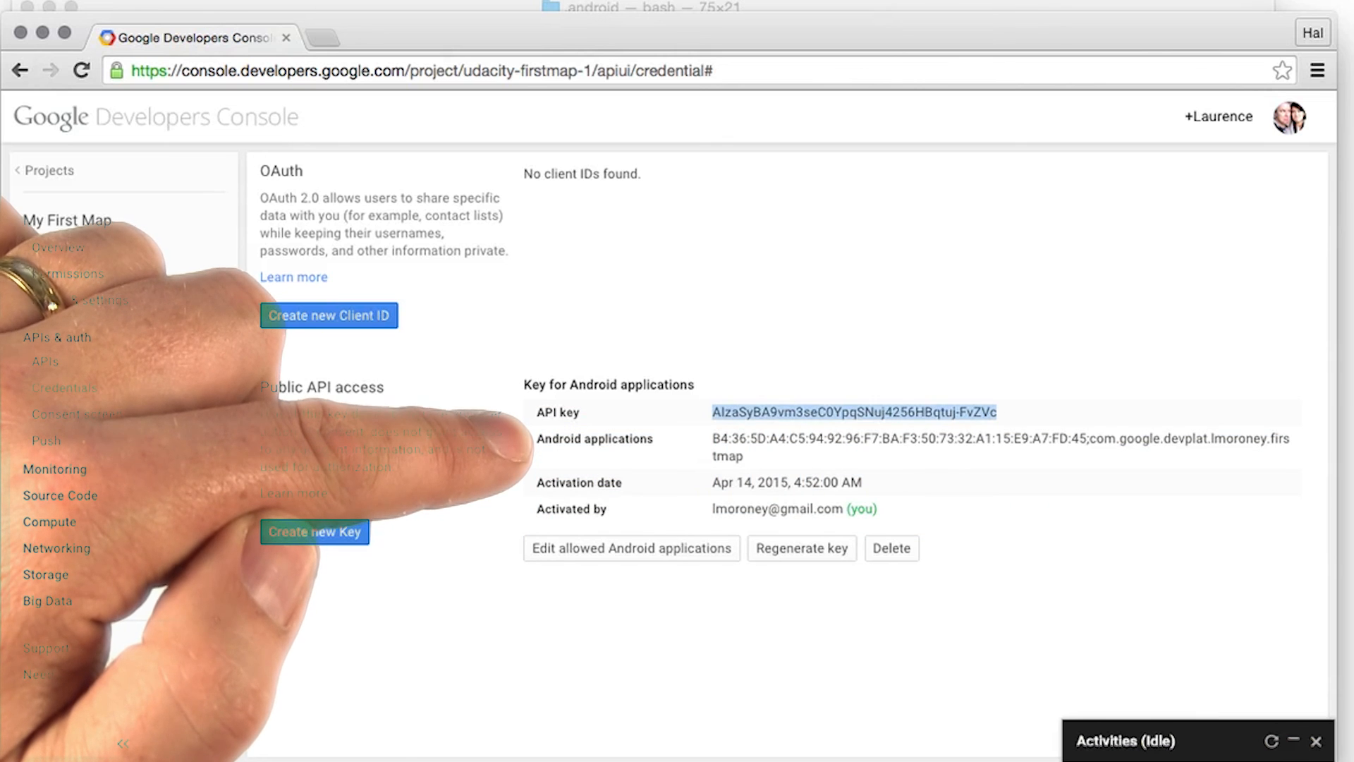